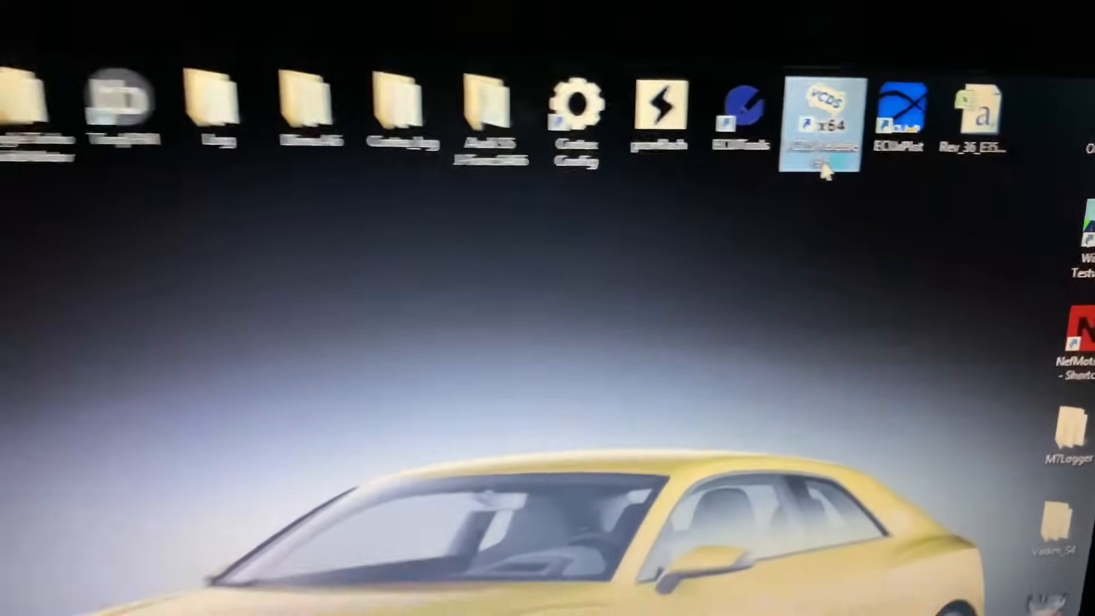
Launch VCDS x64 from its desktop shortcut.
double_click(824, 115)
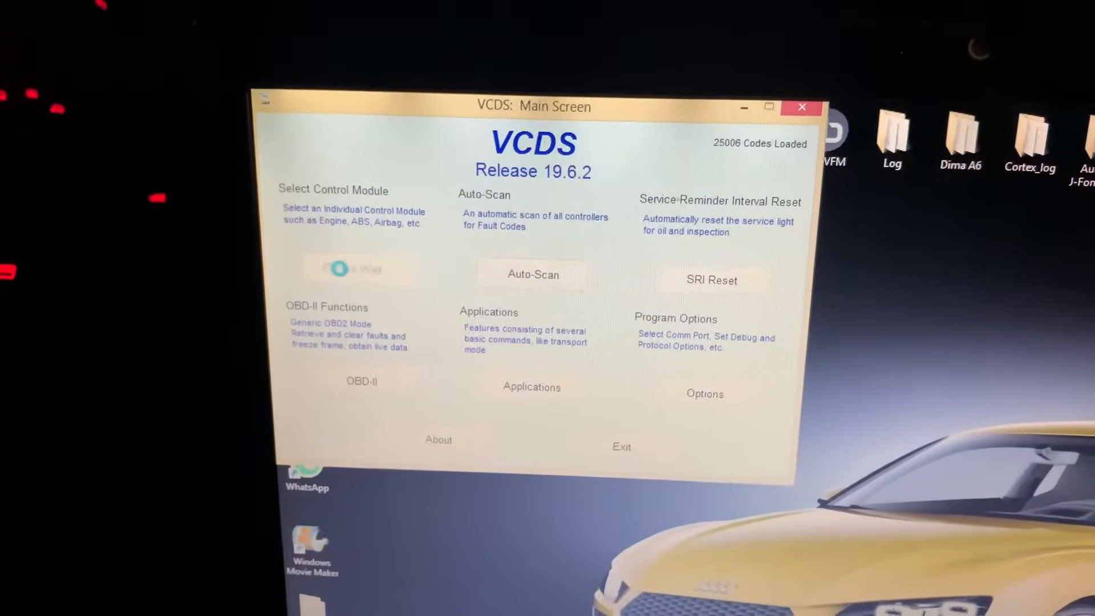
Open Select Control Module to show the installed modules such as engine, transmission and ABS.
left_click(361, 268)
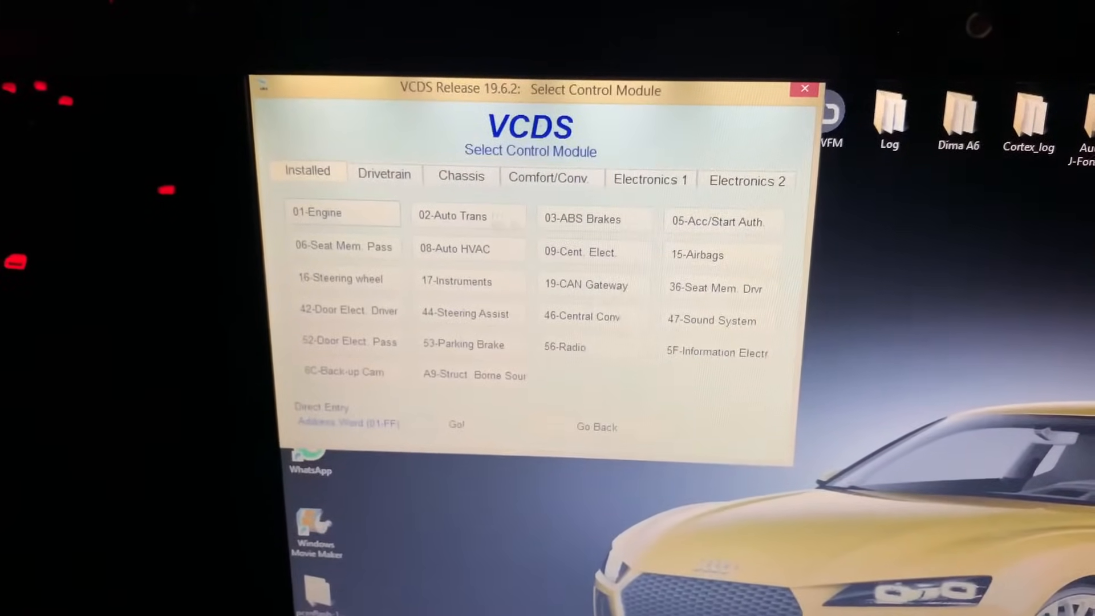
left_click(453, 216)
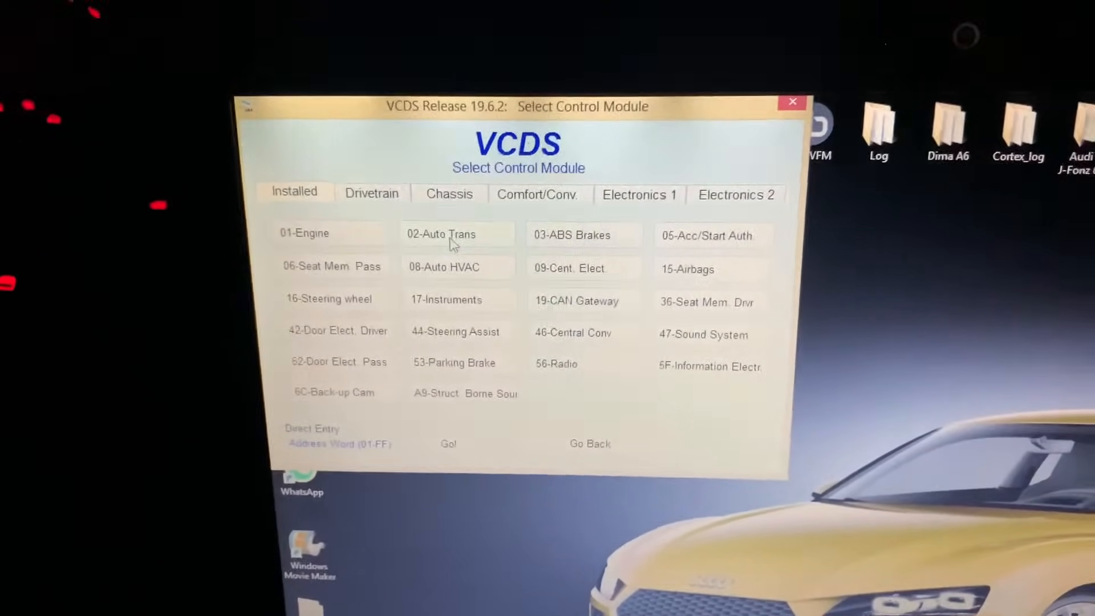
Open the 02-Auto Trans controller, read its fault codes (none found), then go back.
left_click(441, 234)
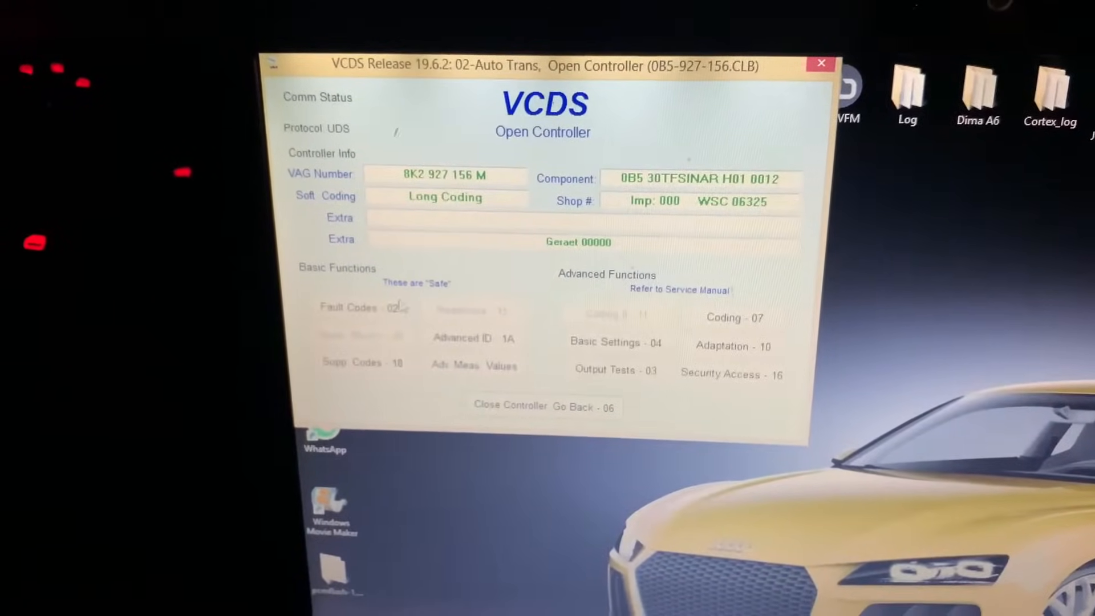
left_click(348, 307)
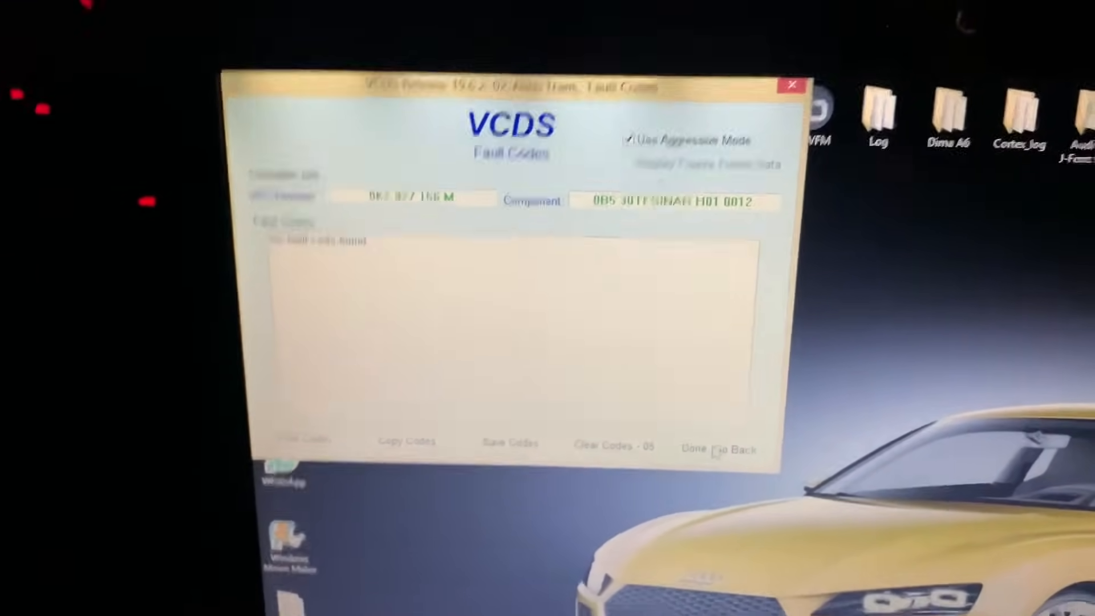
left_click(719, 451)
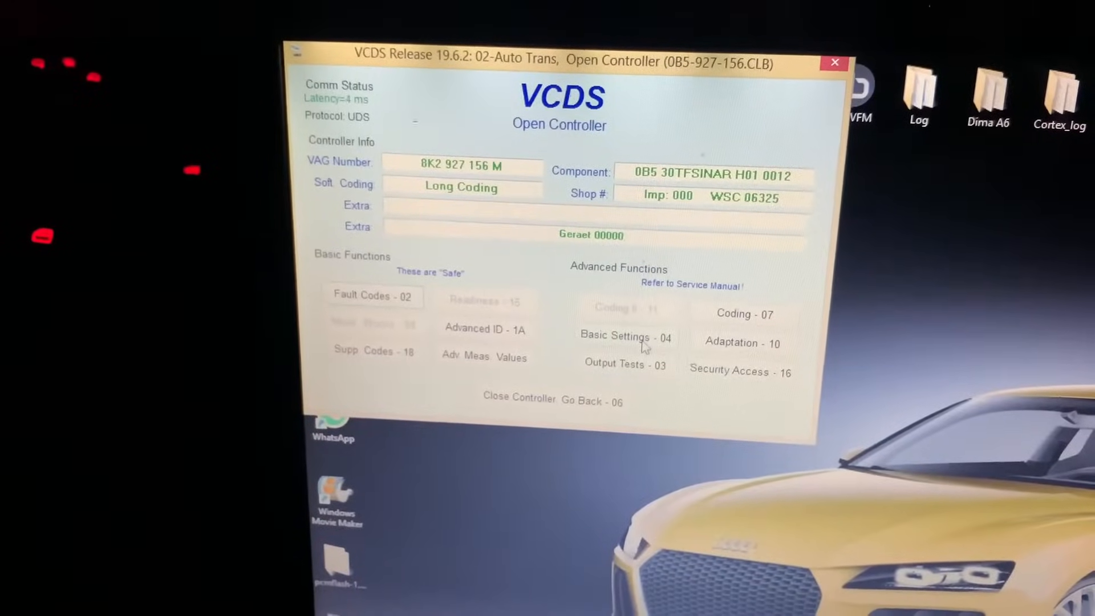
Open Basic Settings - 04 and filter the measuring values list by 'pressu'.
left_click(625, 336)
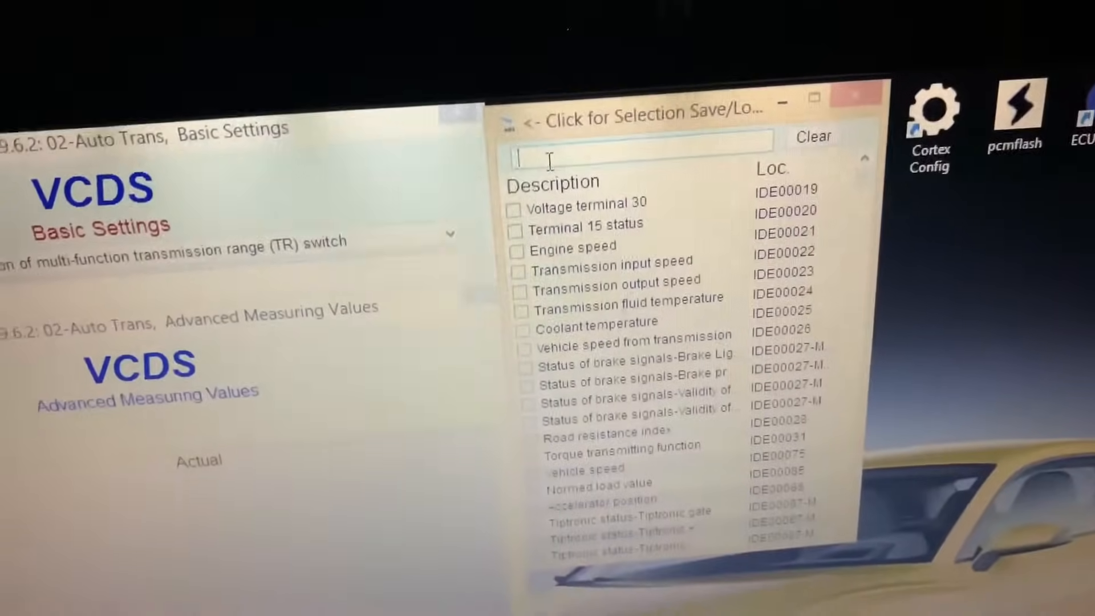
type("pressu")
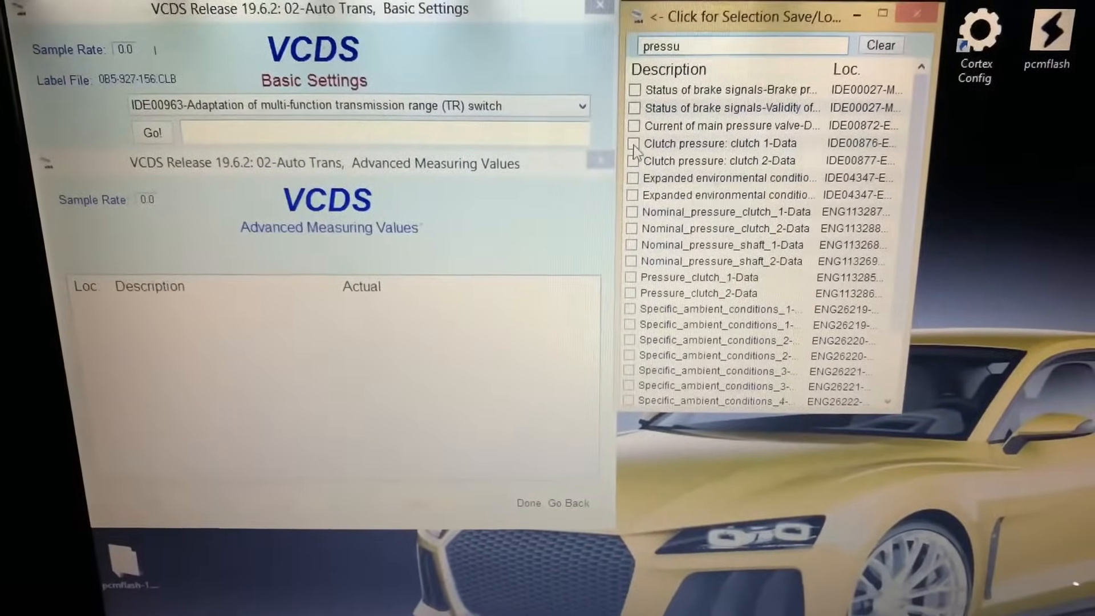
Tick clutch 1/2 pressures, nominal clutch 1/2 pressures and nominal shaft 1 pressure for live display.
left_click(634, 160)
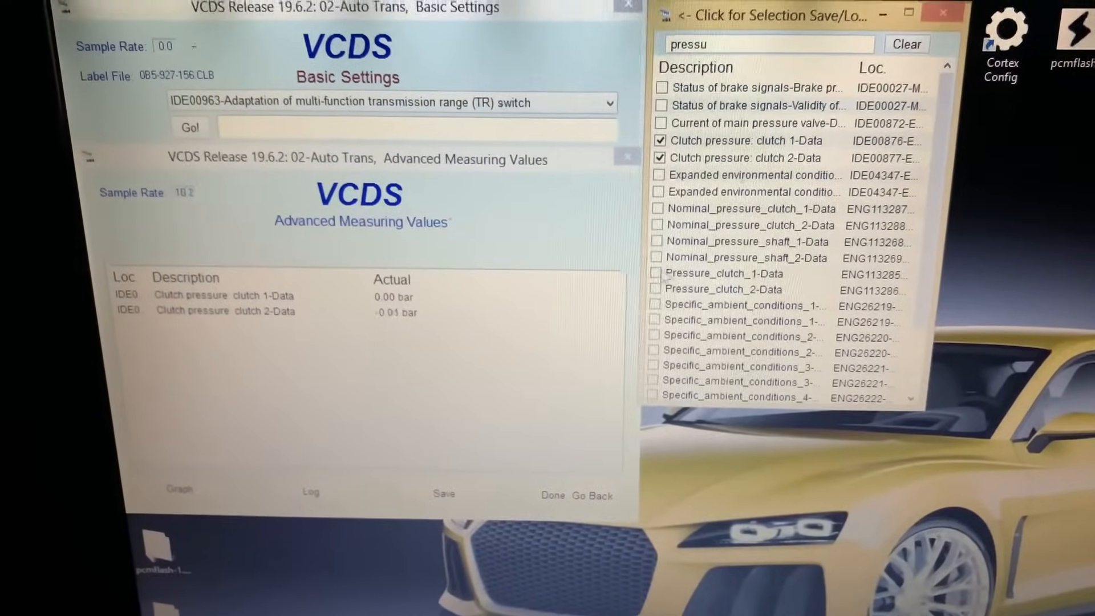
left_click(656, 278)
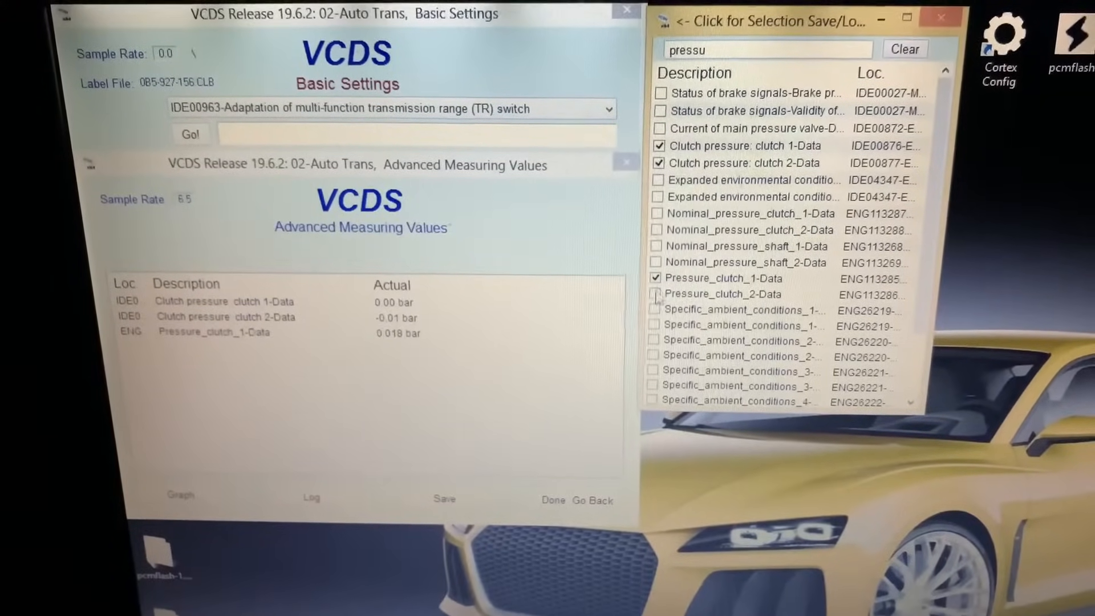
left_click(655, 293)
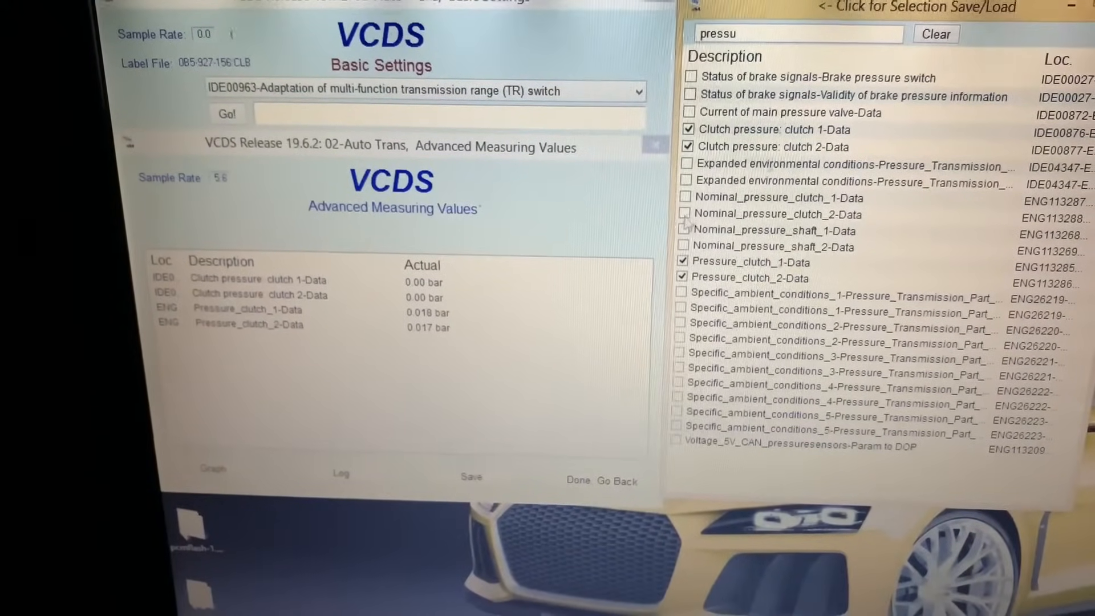
left_click(688, 214)
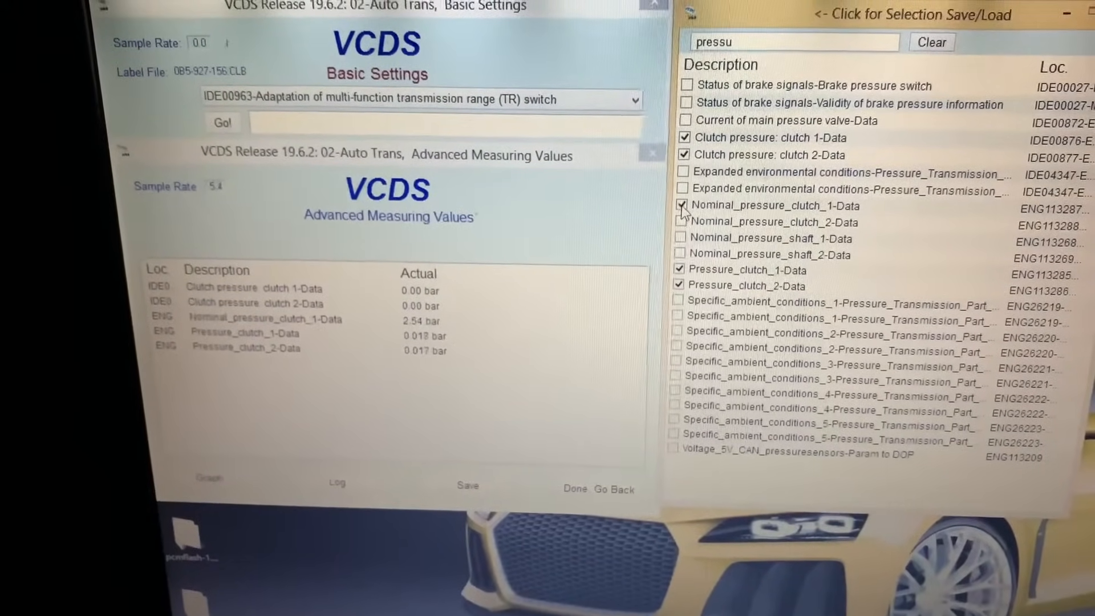
left_click(682, 208)
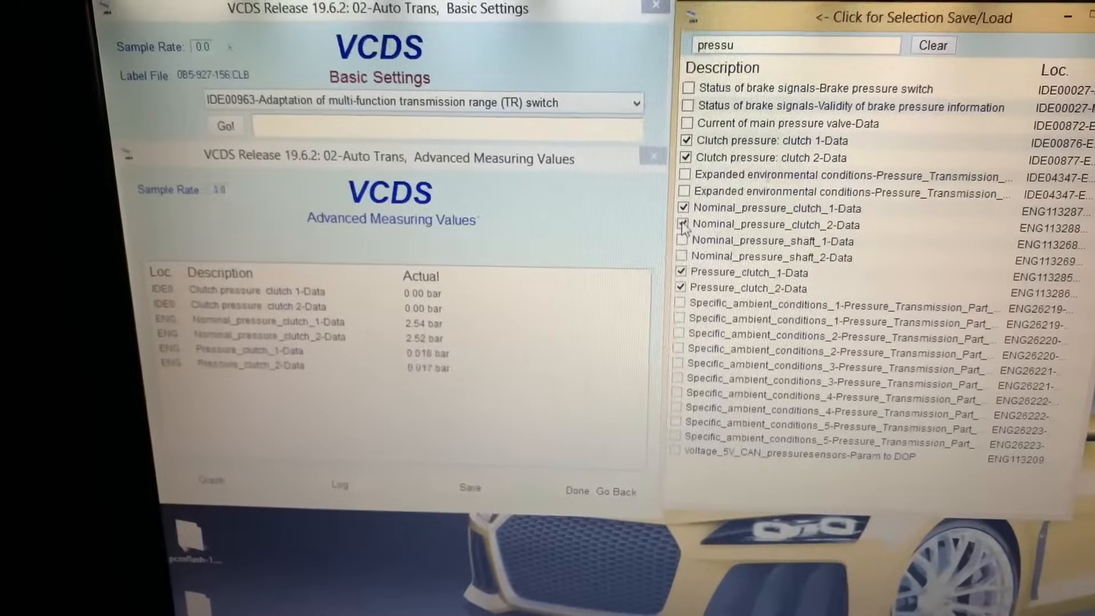
left_click(688, 233)
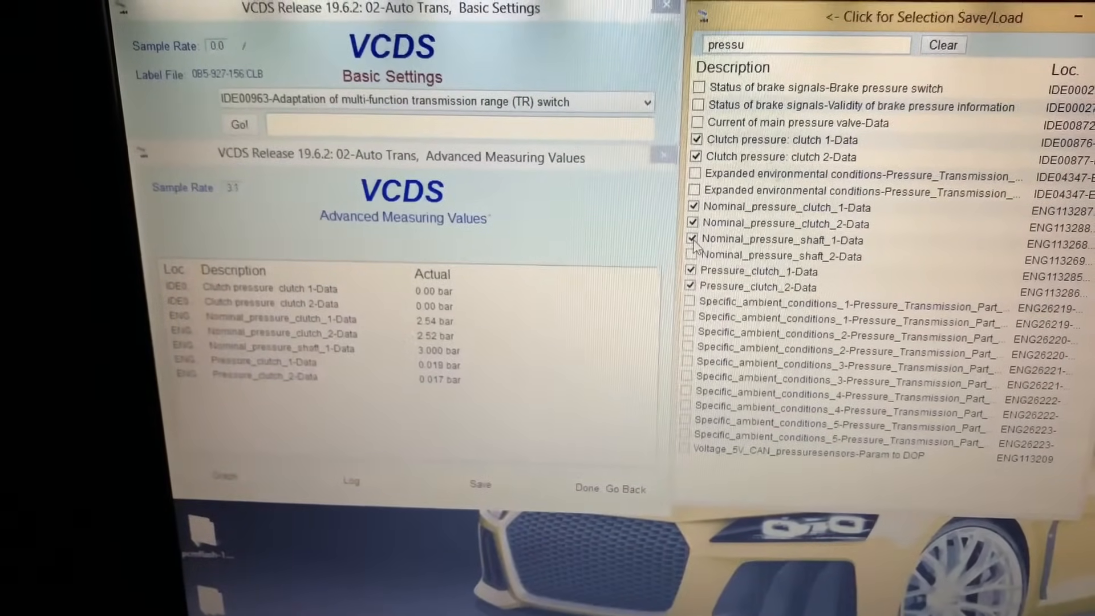
left_click(691, 255)
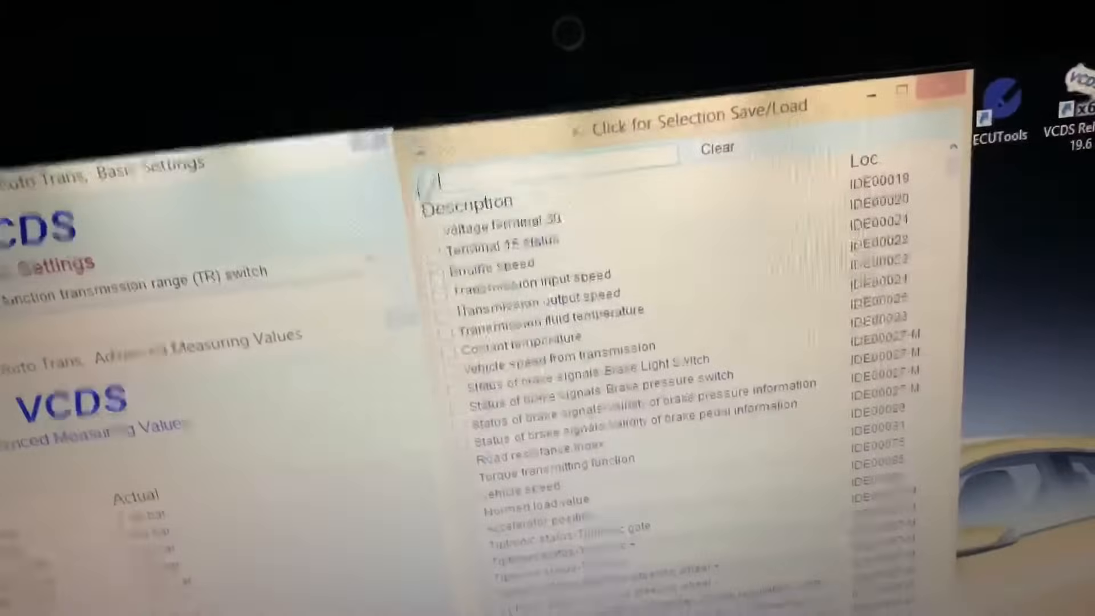
Filter by 'clutch' and tick the clutch 1/2 lower and upper adaptation point values.
type("clutch")
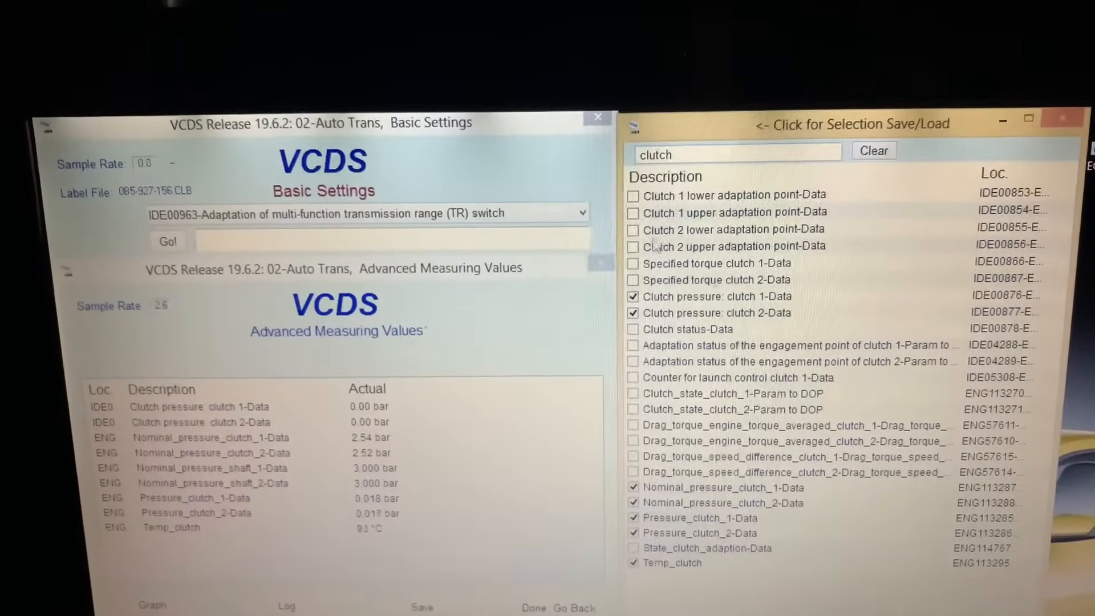
left_click(634, 245)
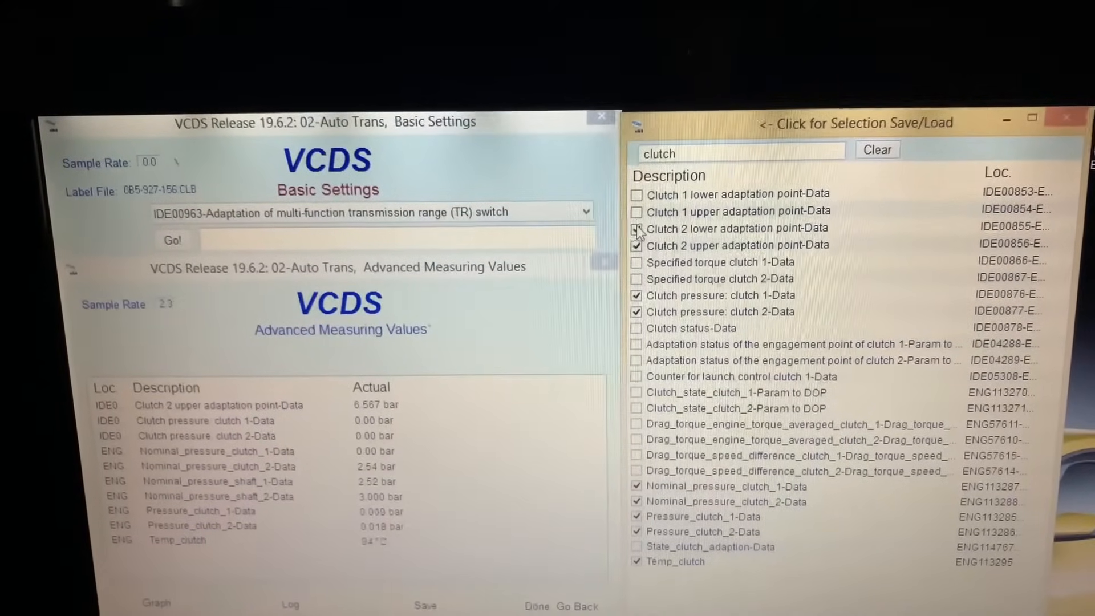
left_click(637, 183)
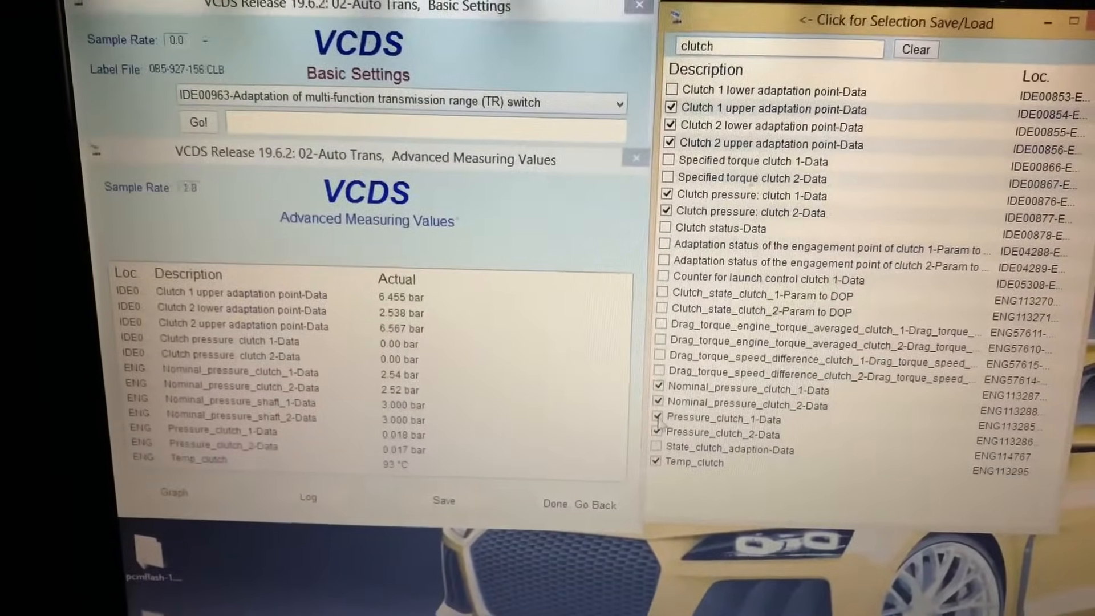
left_click(662, 418)
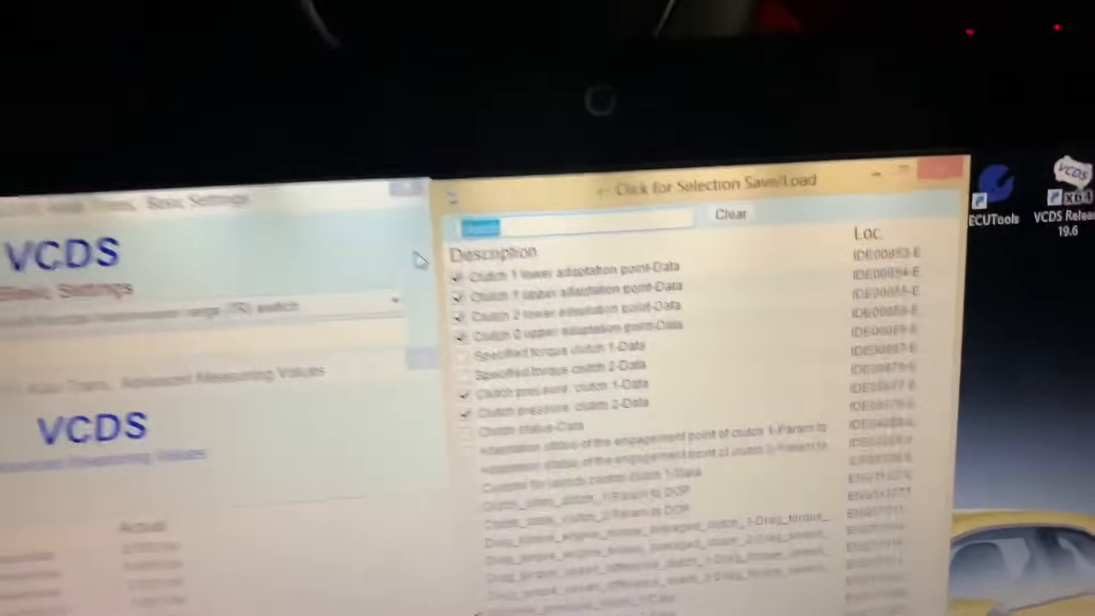
Filter by 'tem', tick Transmission fluid temperature and close the selection window.
type("tem")
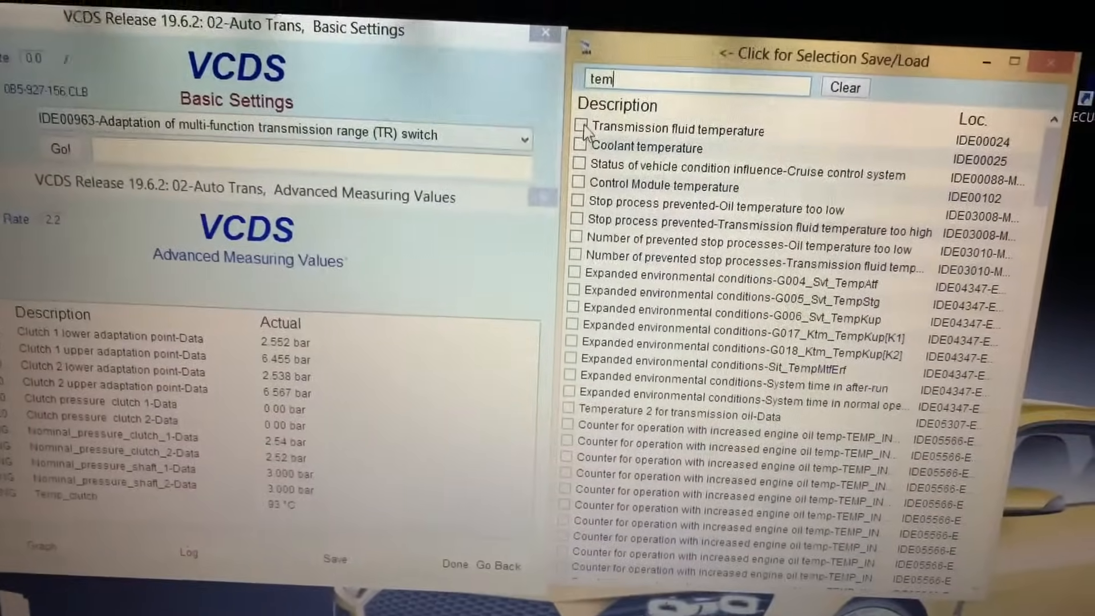
left_click(577, 129)
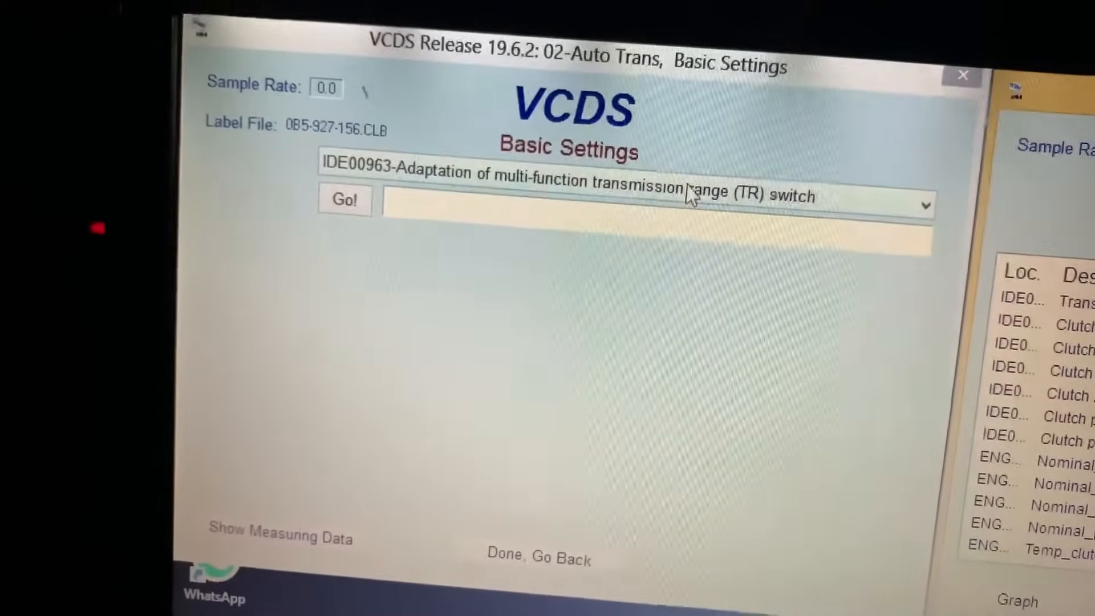
Expand the Basic Settings dropdown to list calibrations, clutch adaptations and counter resets.
left_click(925, 205)
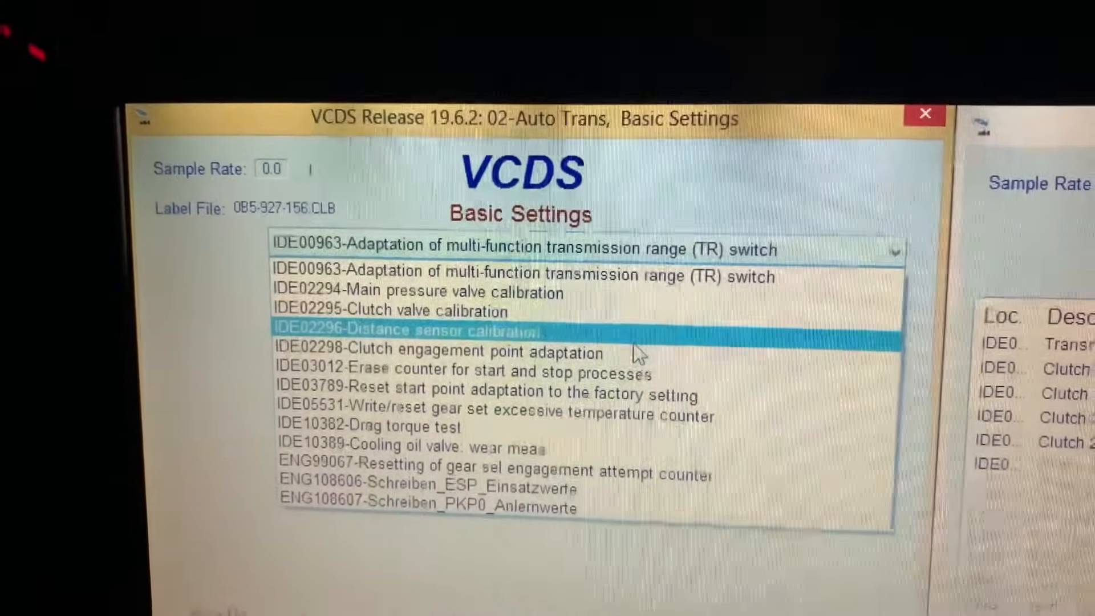
Select IDE02296-Distance sensor calibration from the Basic Settings dropdown.
left_click(482, 358)
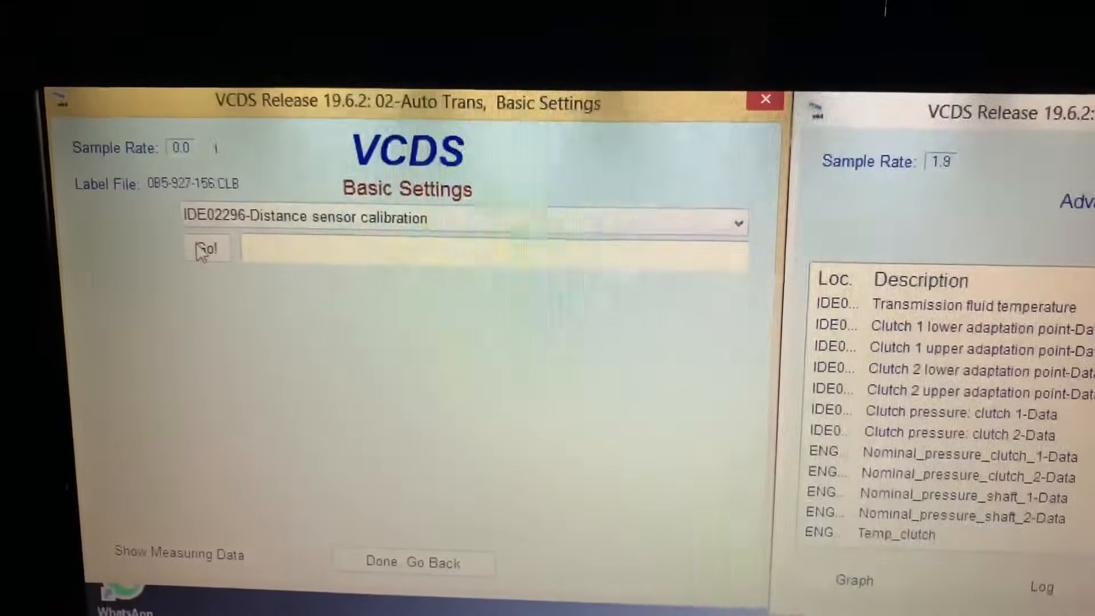
Start the IDE02296 distance sensor calibration with Go!
left_click(207, 249)
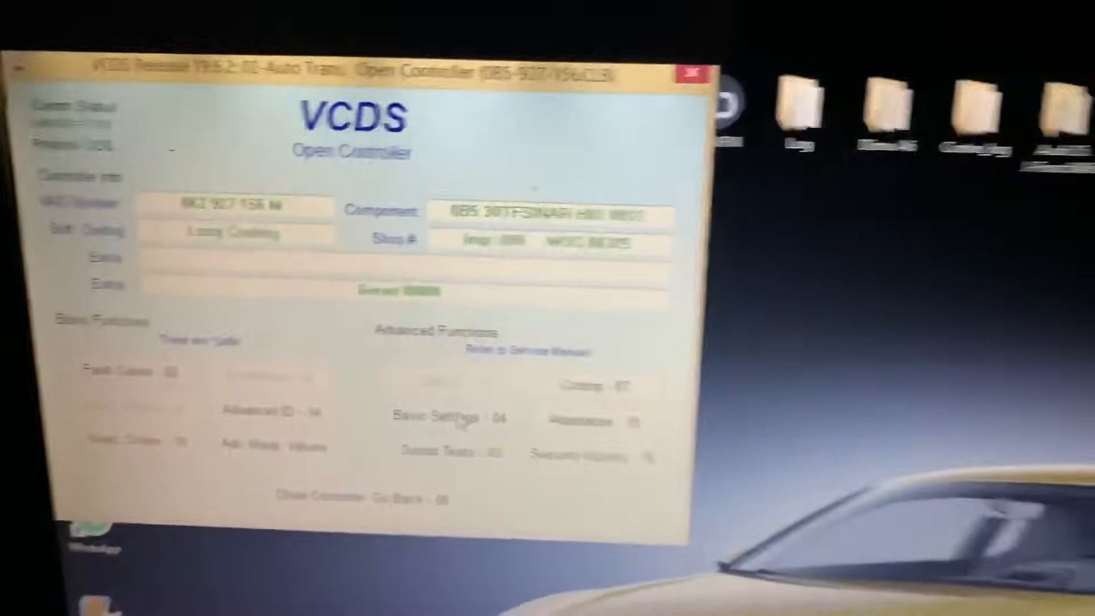
Reopen transmission Basic Settings (04) and expand its list of calibration procedures.
left_click(442, 419)
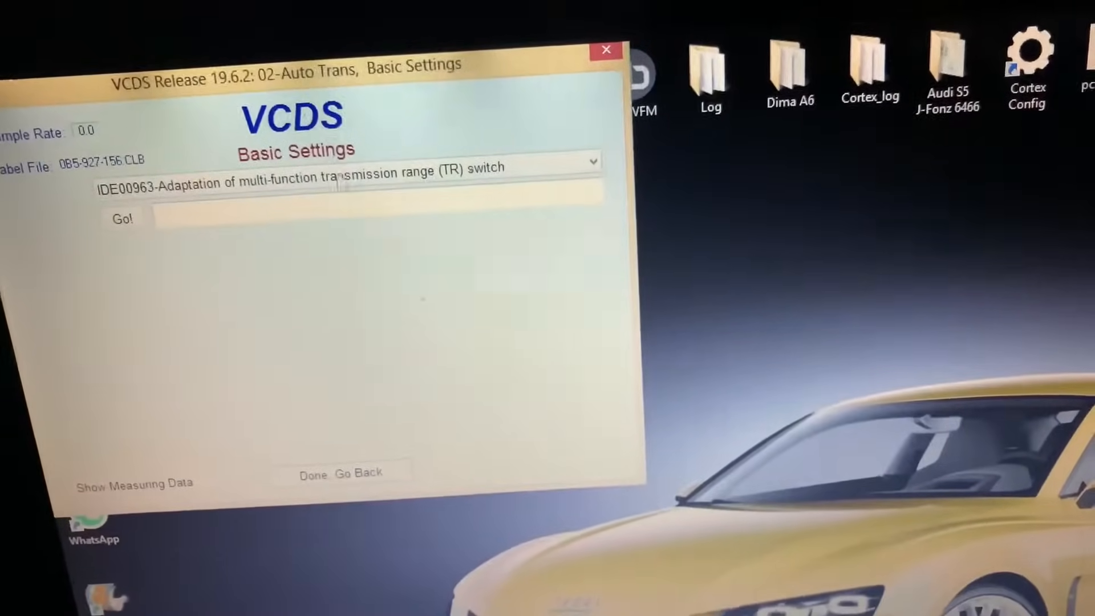
left_click(591, 160)
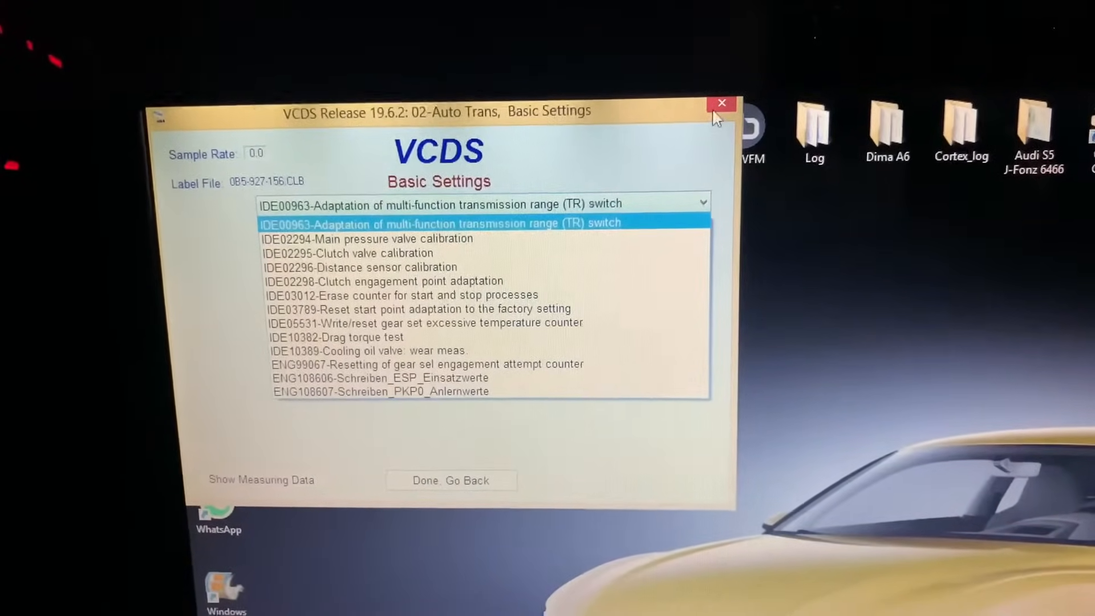
Close Basic Settings, the control module selection and the VCDS main screen.
left_click(450, 480)
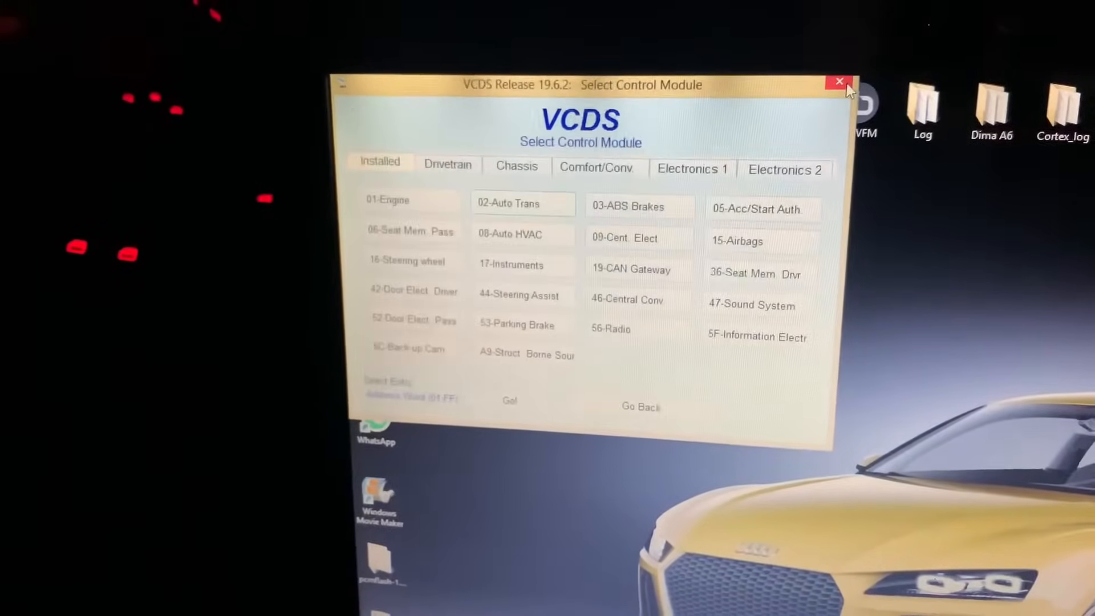
left_click(640, 406)
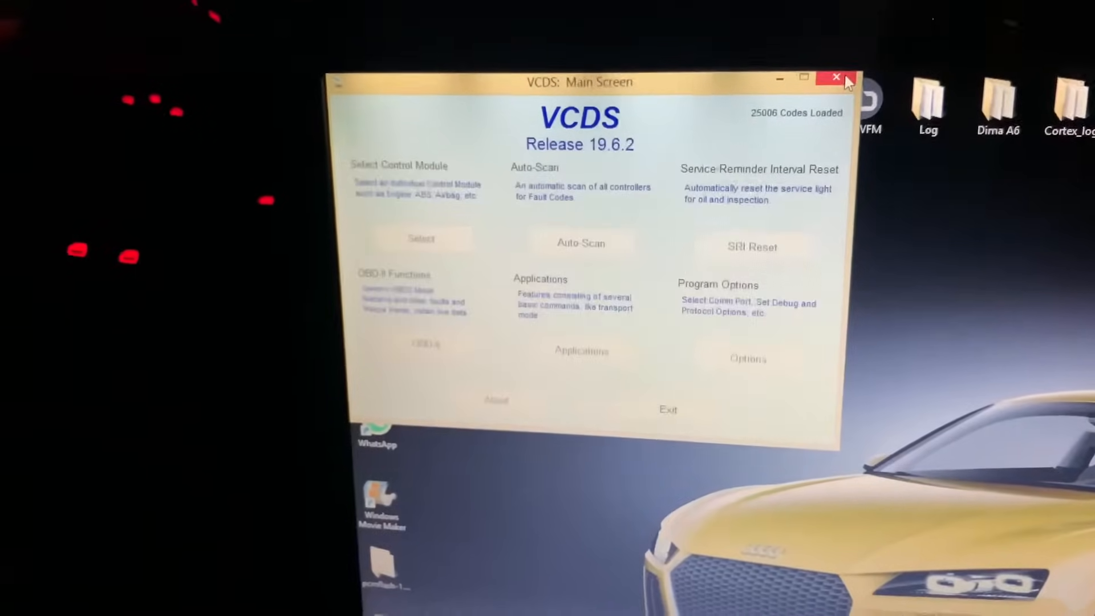
left_click(836, 78)
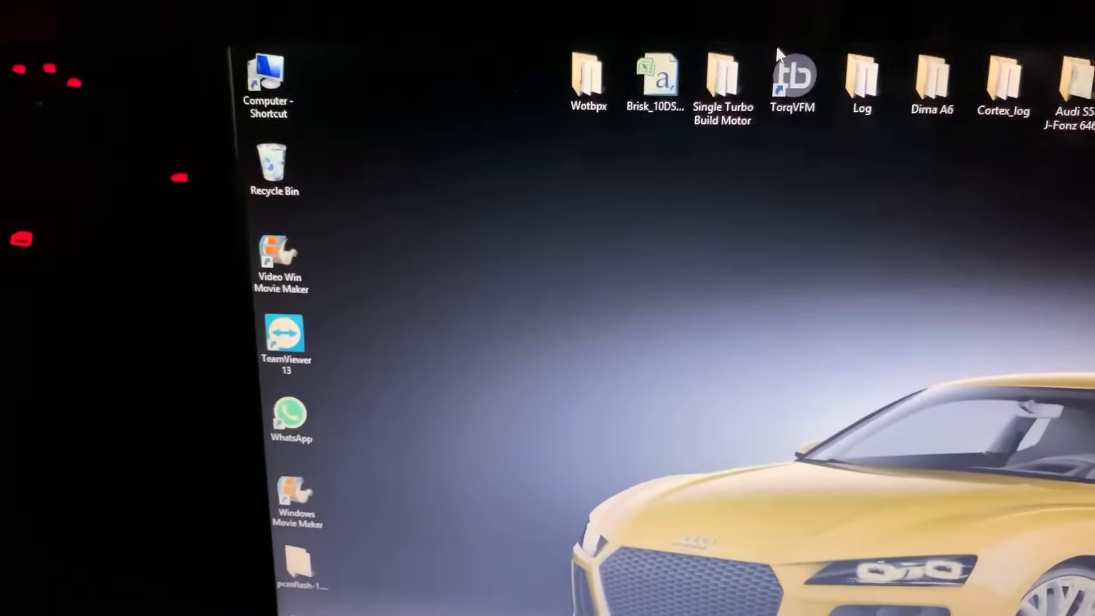